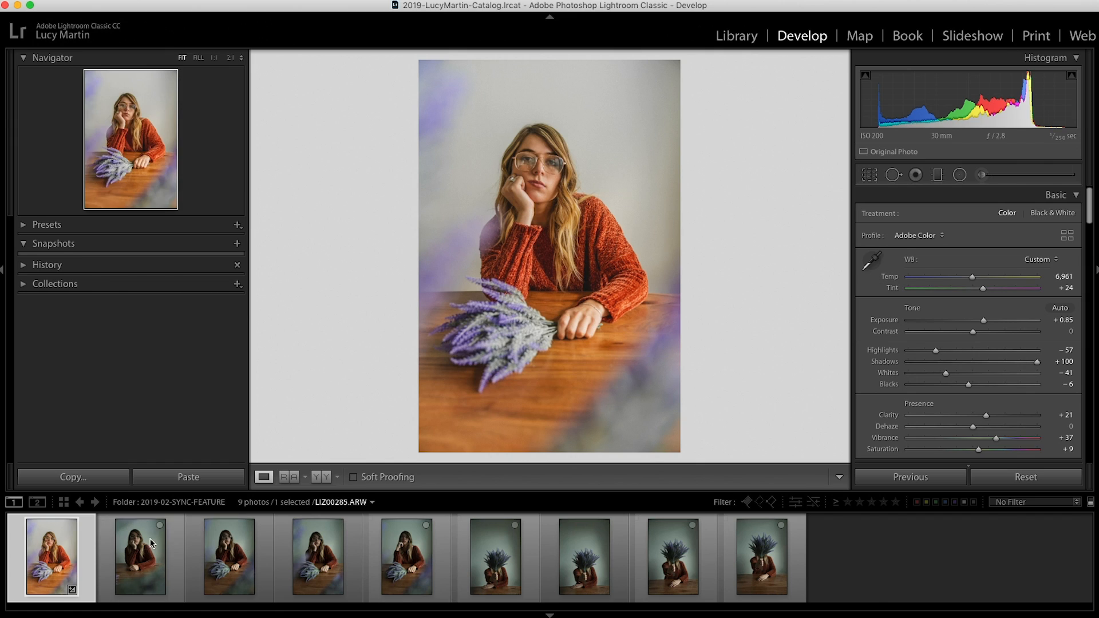
From the edited first photo, preview the still-unedited third, fifth and sixth photos.
left_click(51, 557)
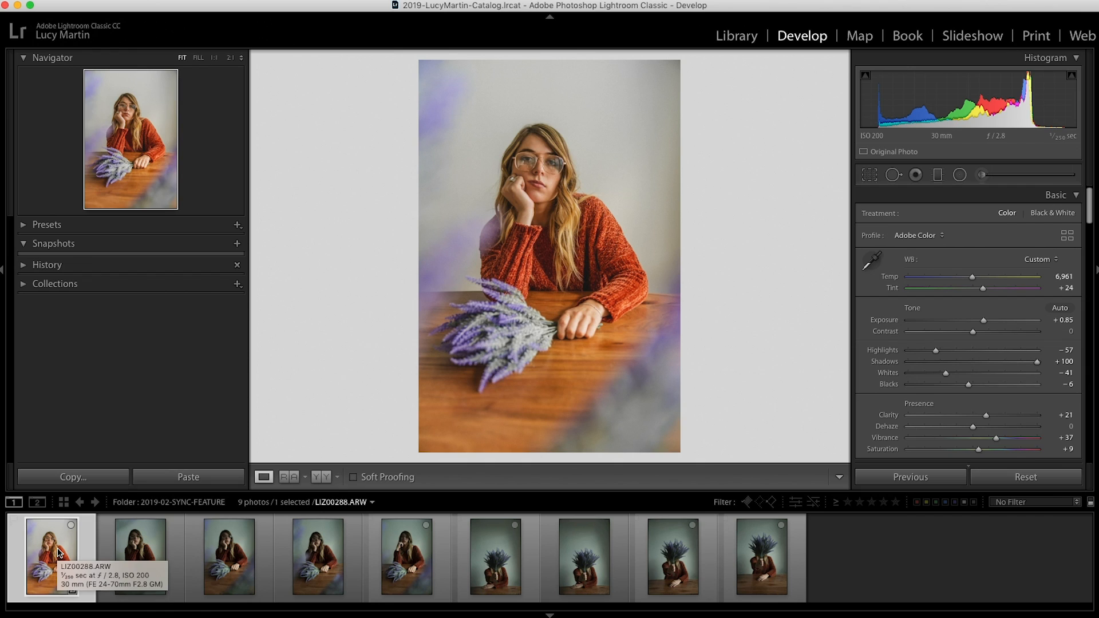
mouse_move(72, 531)
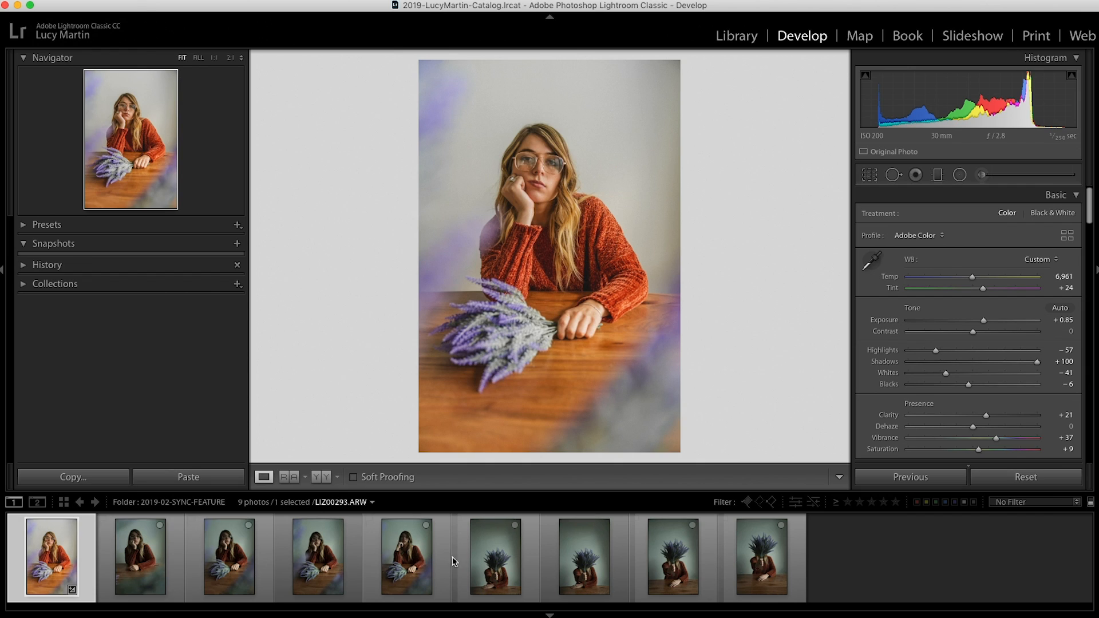
left_click(229, 556)
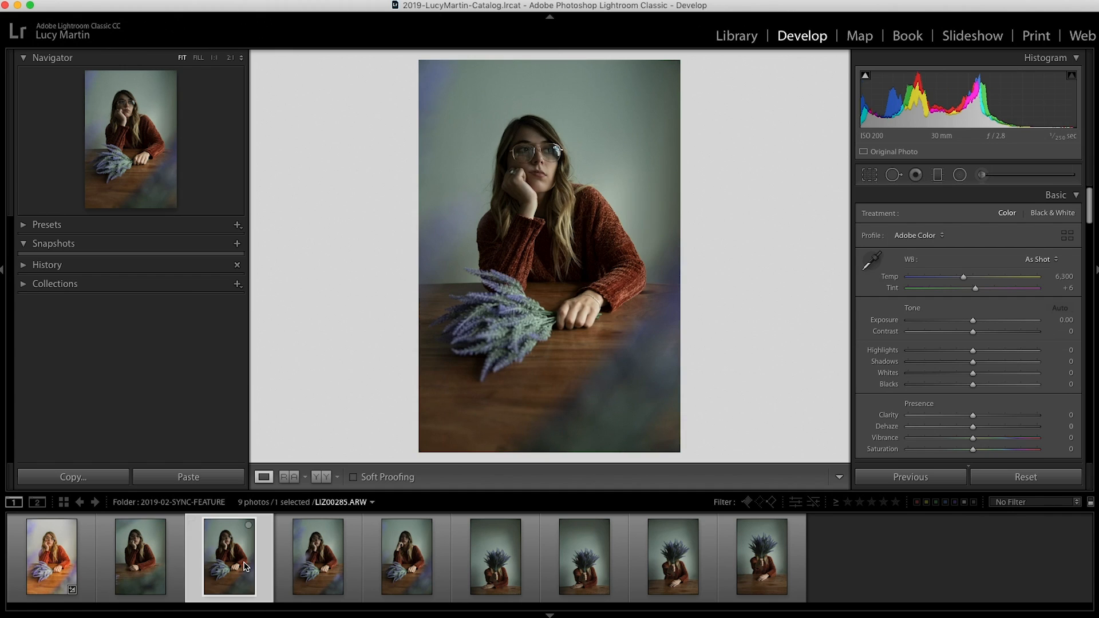
left_click(406, 556)
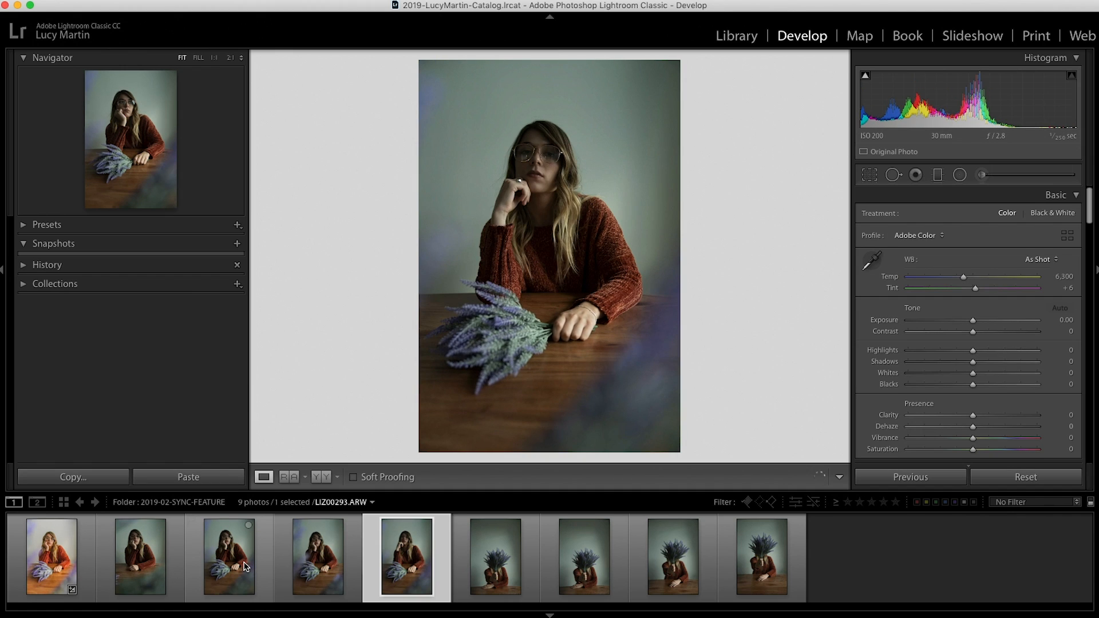
left_click(583, 557)
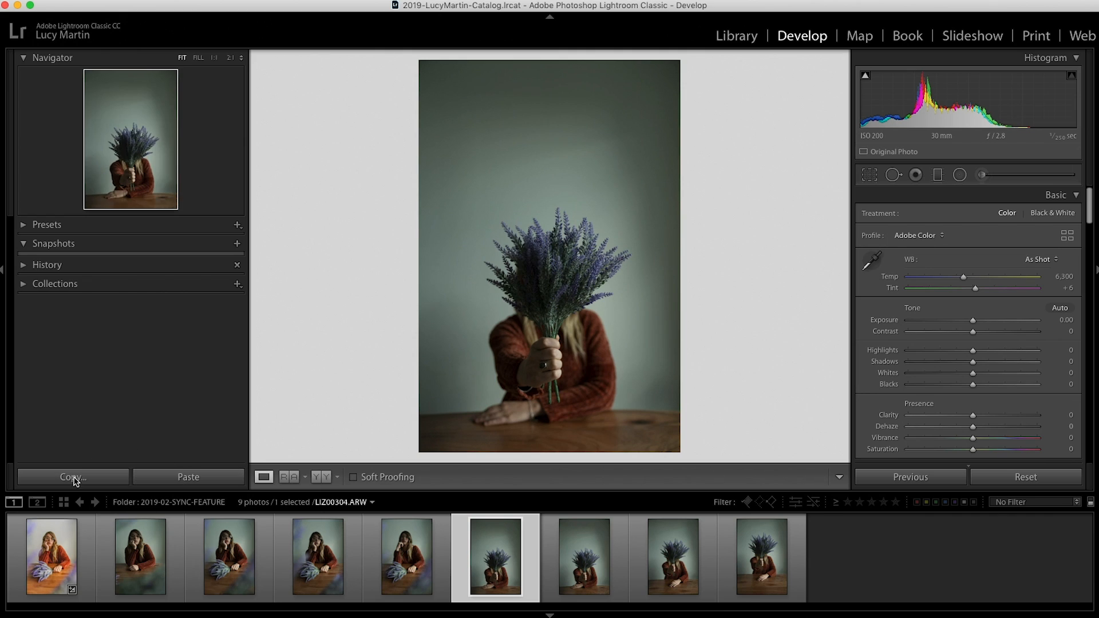
Select all nine filmstrip photos with the warmly edited first portrait active.
left_click(50, 557)
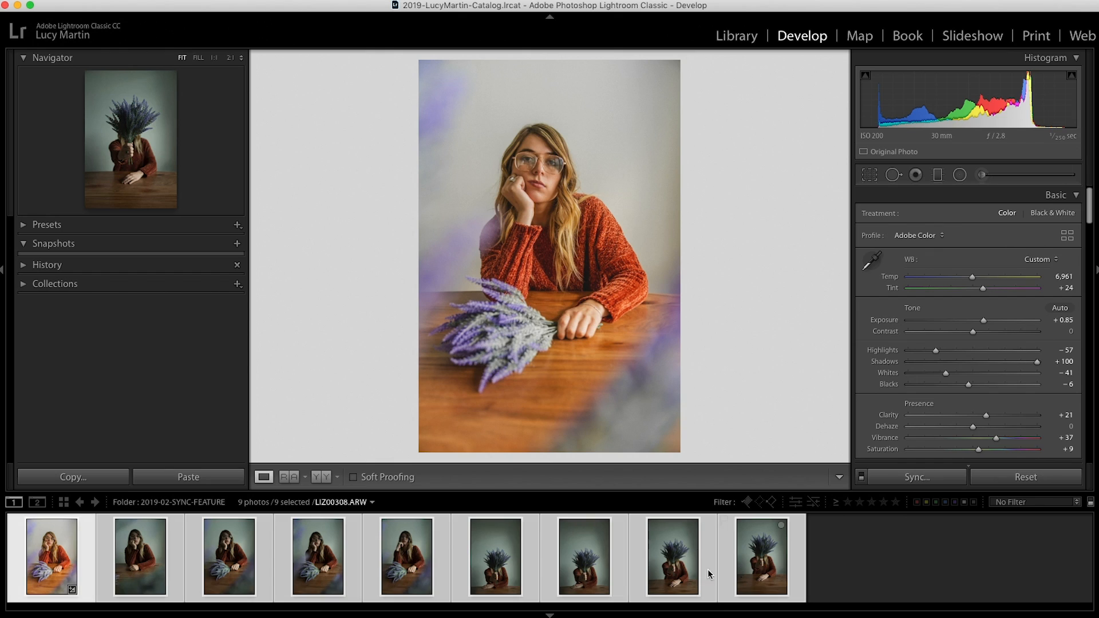
left_click(51, 556)
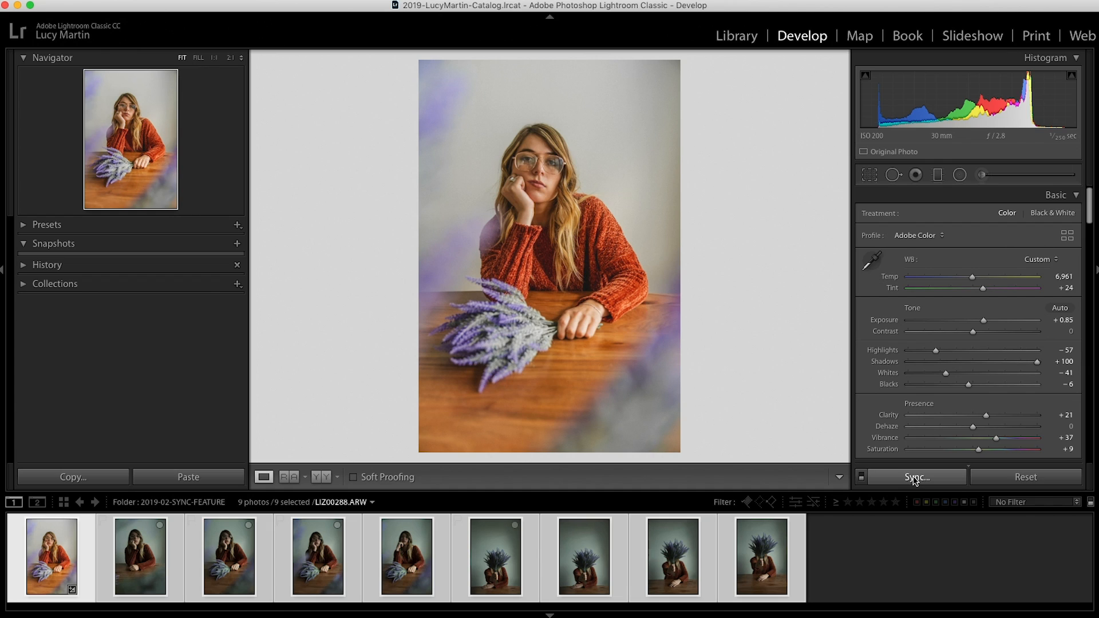
Sync the first photo's settings, excluding local adjustments, spot removal and crop.
left_click(916, 477)
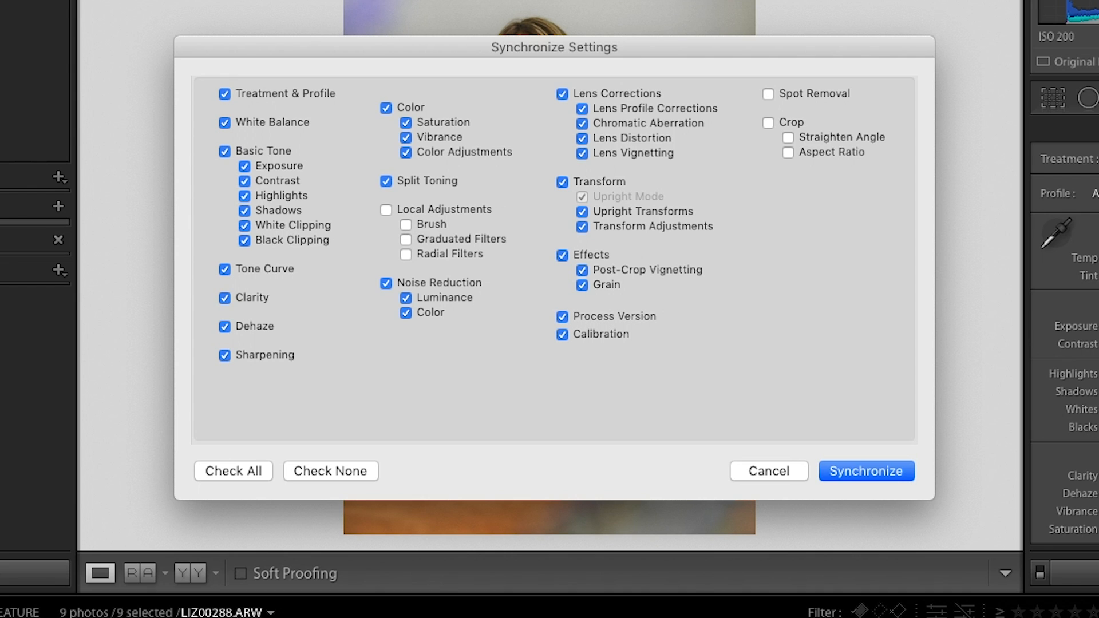
mouse_move(434, 246)
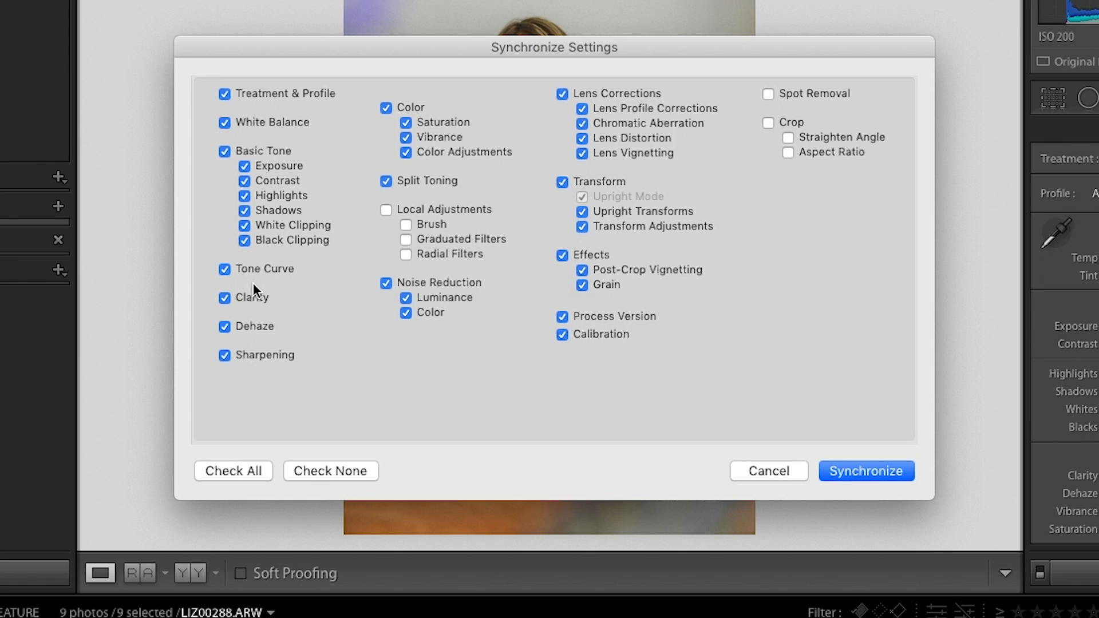
mouse_move(669, 168)
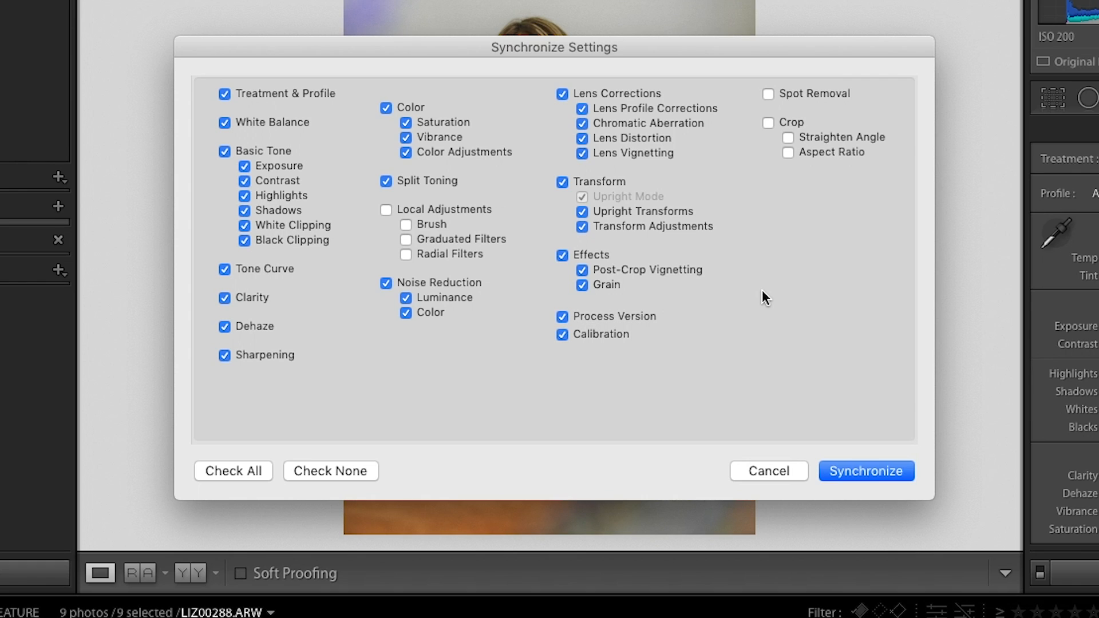
mouse_move(606, 280)
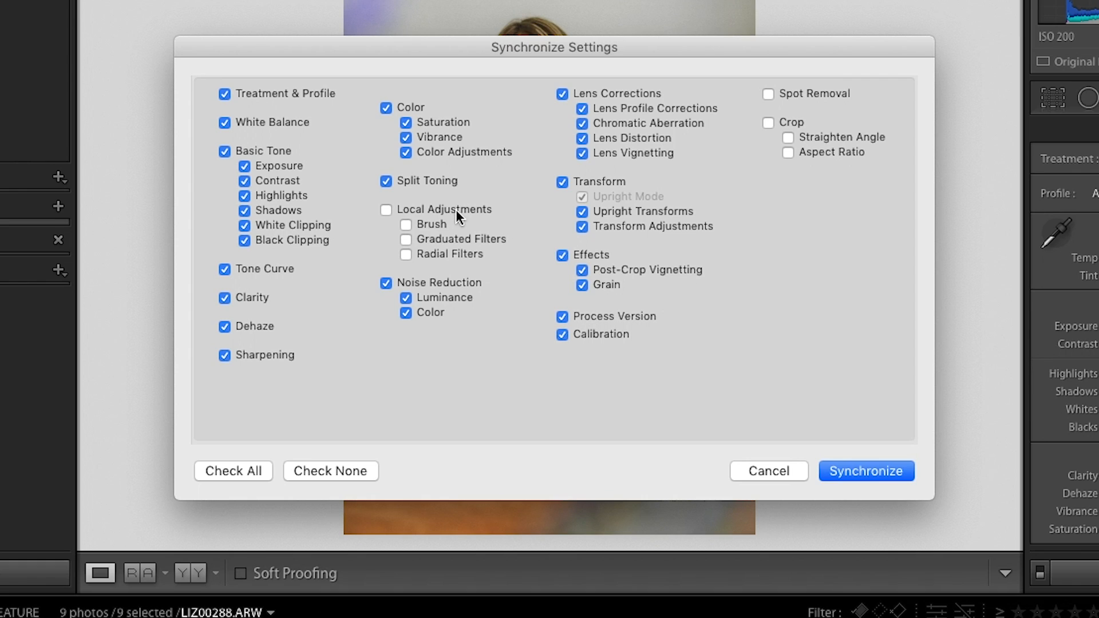
mouse_move(807, 131)
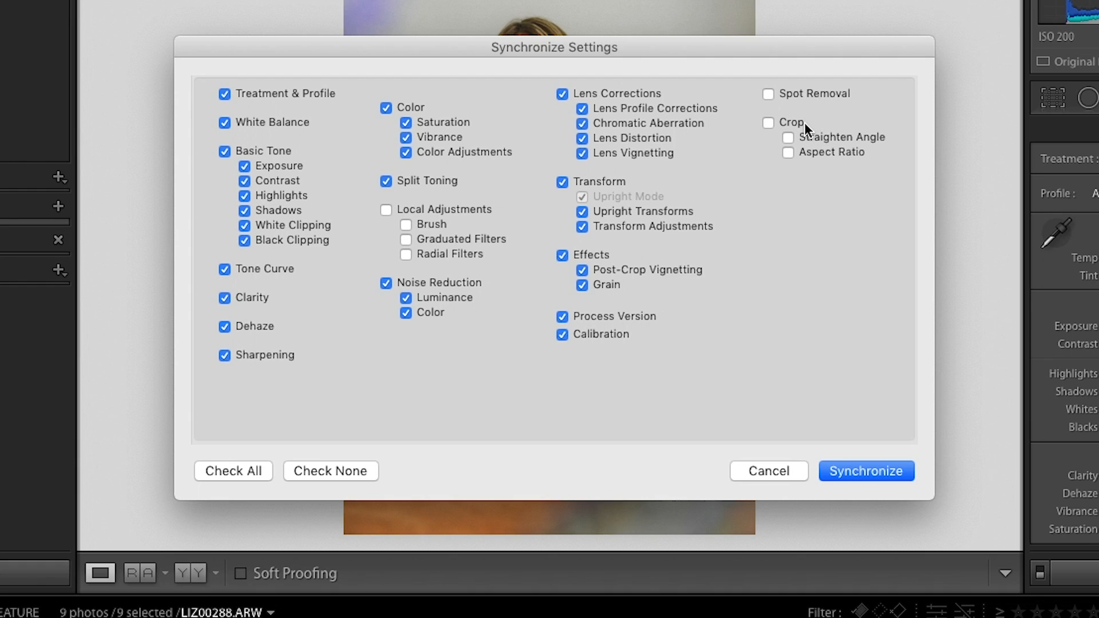
mouse_move(806, 133)
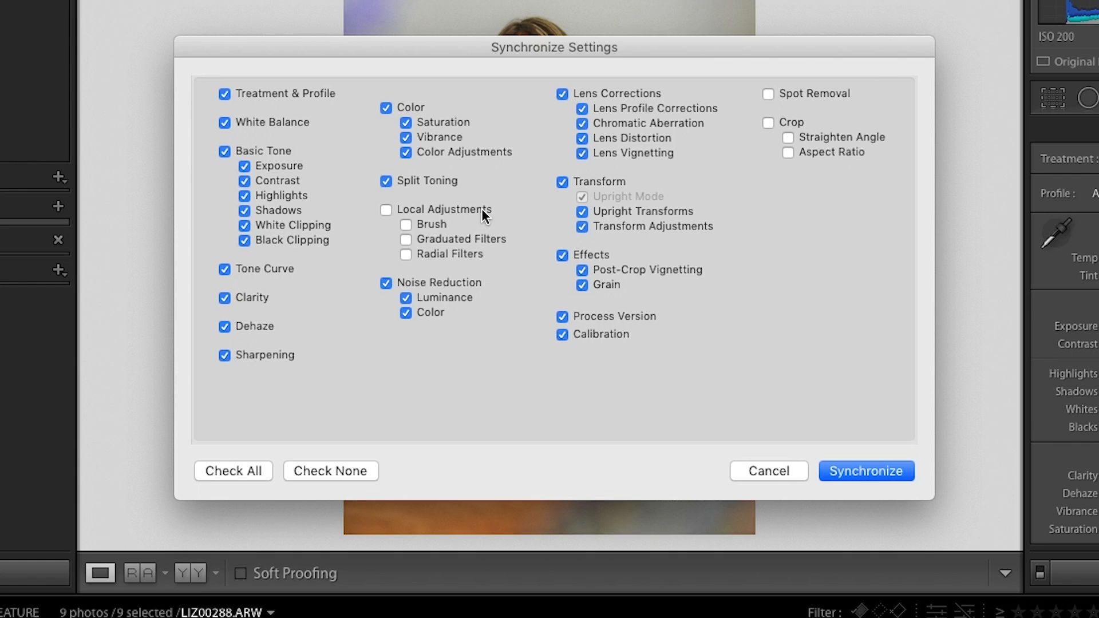
mouse_move(486, 210)
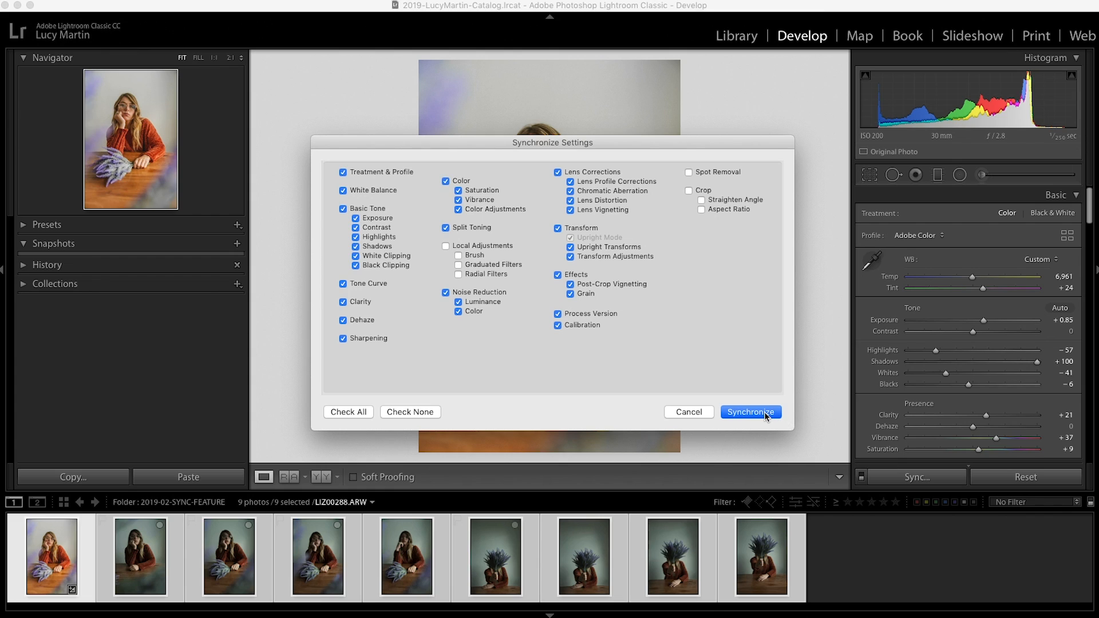
left_click(750, 411)
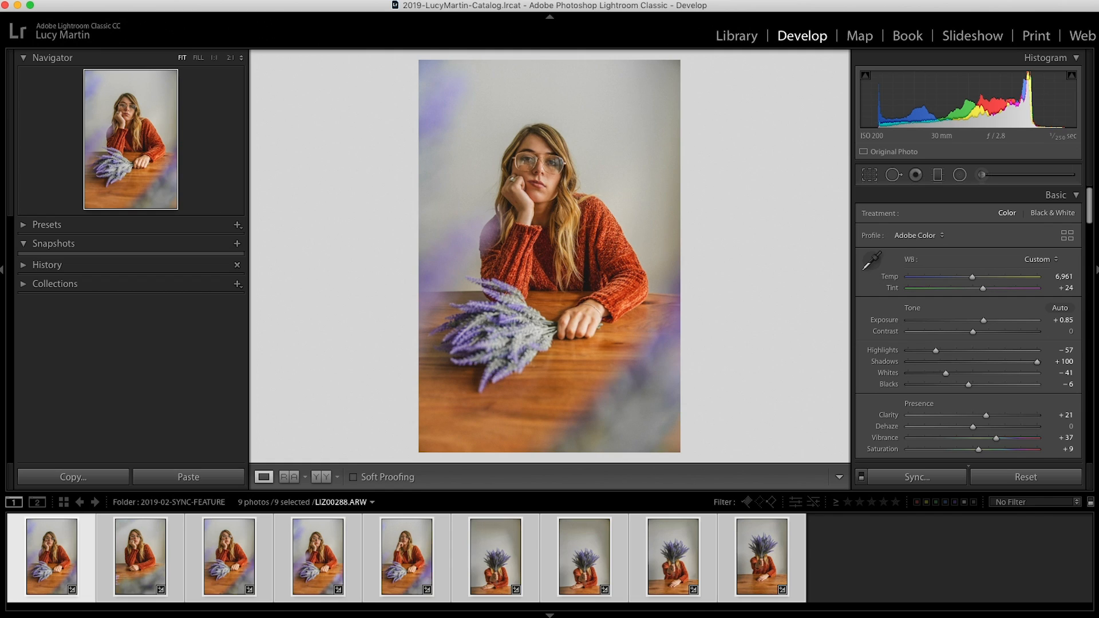
Check the second through fifth photos for the synced warm edit.
left_click(139, 555)
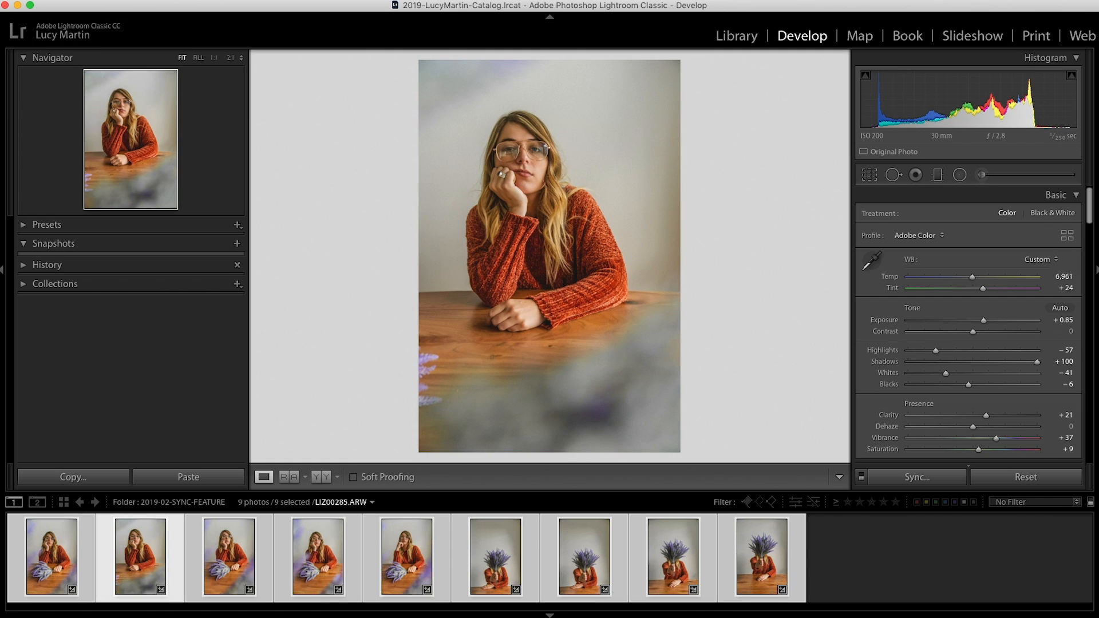
left_click(228, 555)
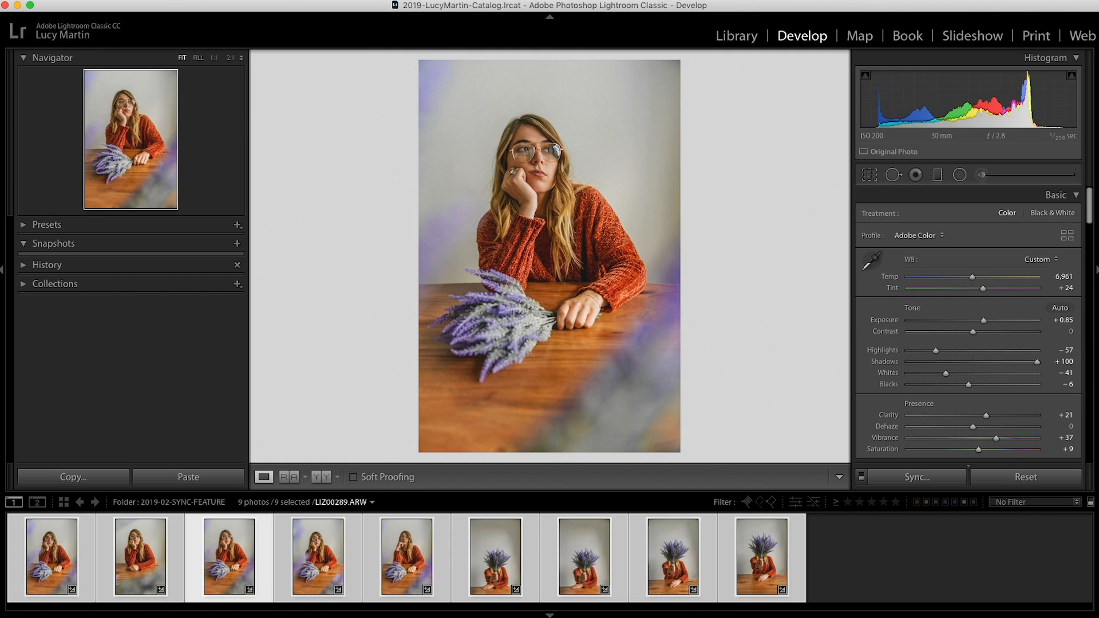
left_click(317, 556)
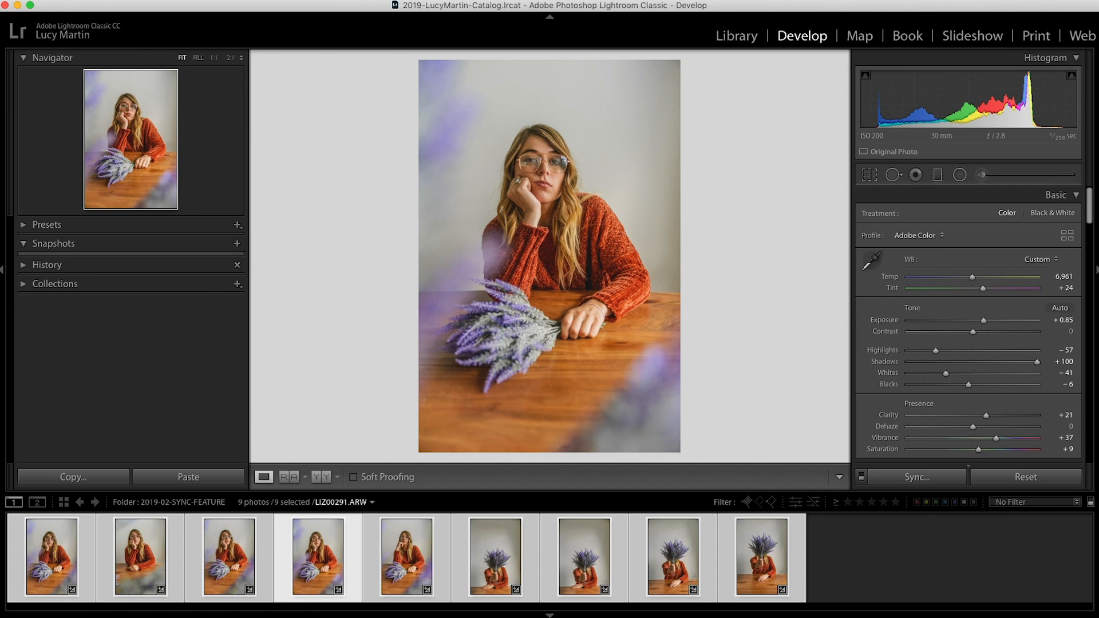
left_click(406, 556)
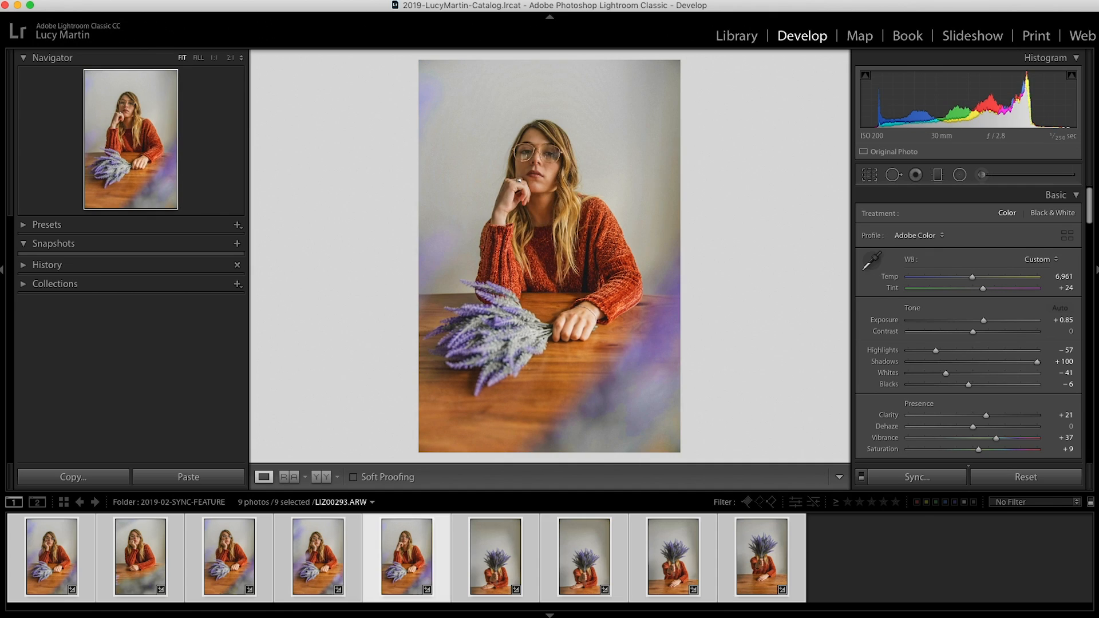